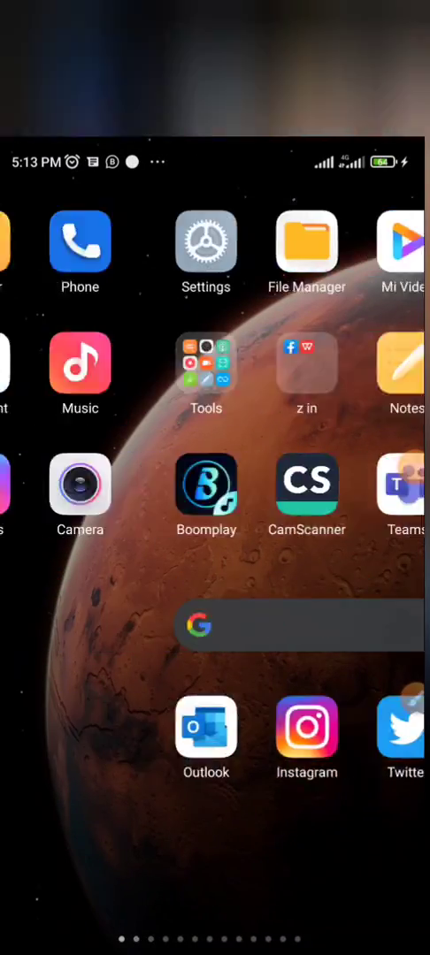
Step: Search the Play Store for 'Meta ads manager' to reach the app listing
{"action": "left_click", "coordinate": [298, 623]}
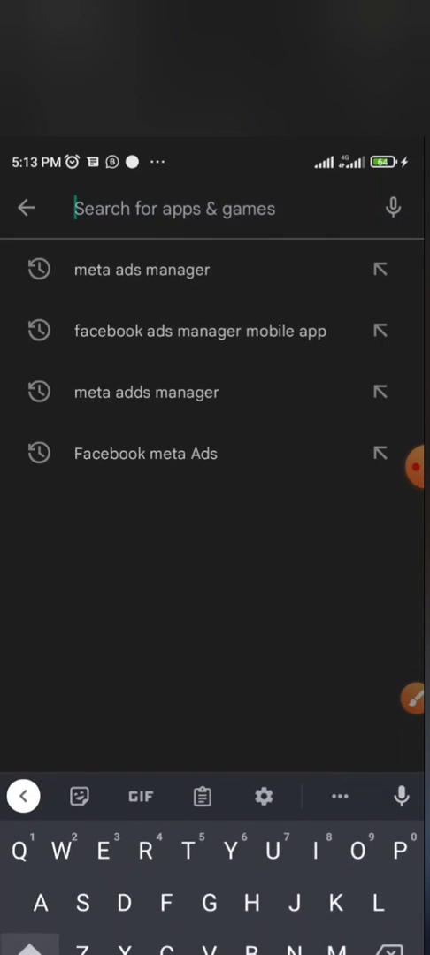
{"action": "type", "text": "Meta ad"}
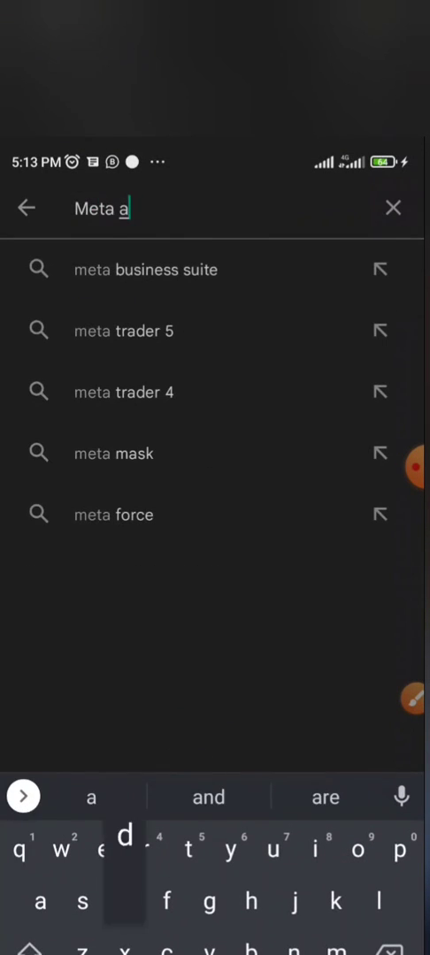
{"action": "type", "text": "ds mana"}
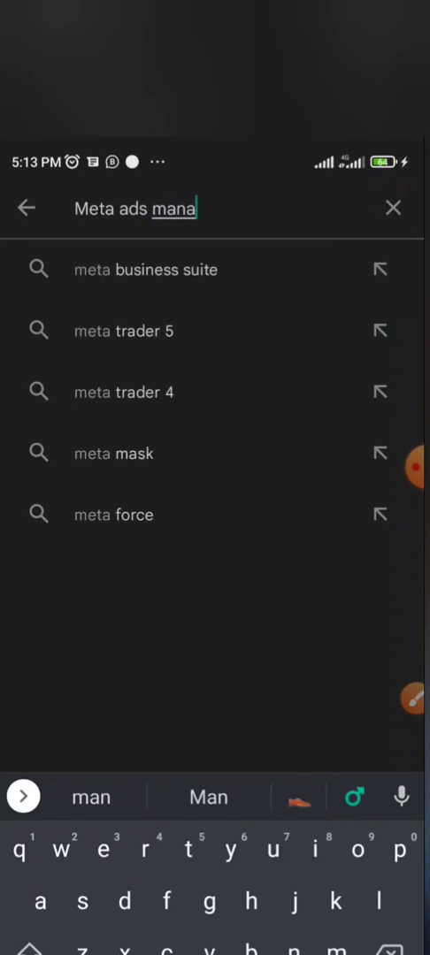
{"action": "type", "text": "ger"}
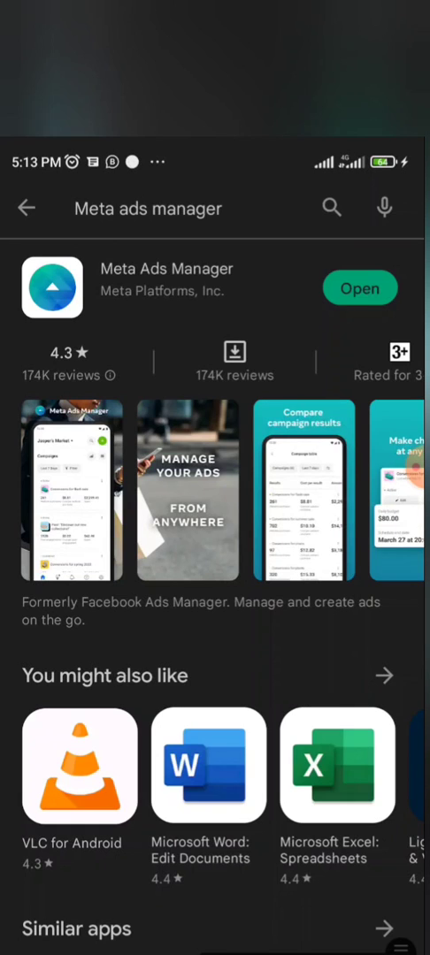
{"action": "left_click_drag", "start_coordinate": [17, 630], "coordinate": [248, 621]}
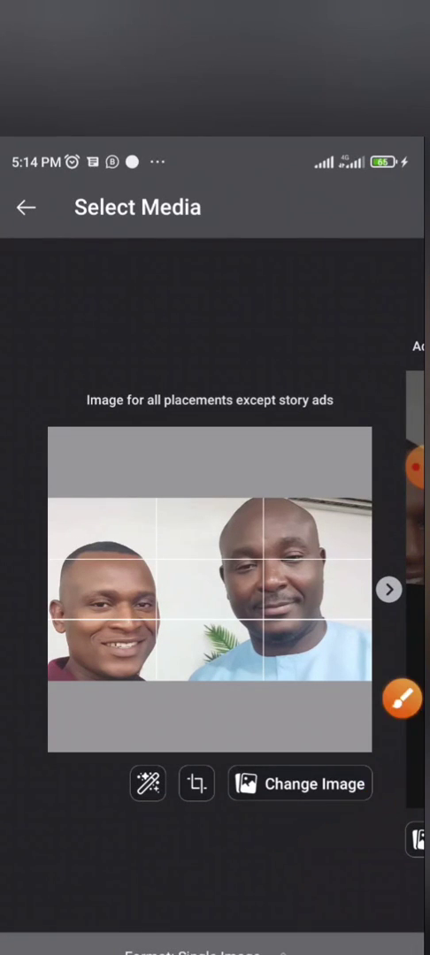
Step: Choose a picture from Page Images as the ad's creative
{"action": "left_click", "coordinate": [298, 783]}
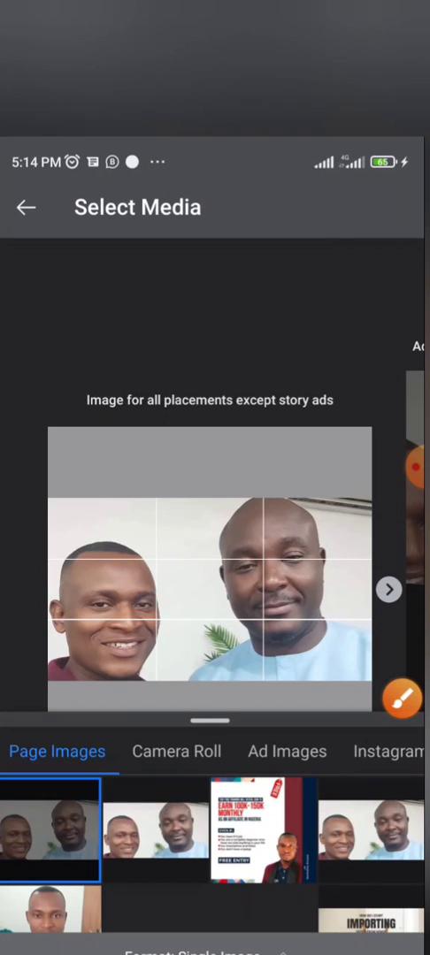
{"action": "left_click", "coordinate": [177, 750]}
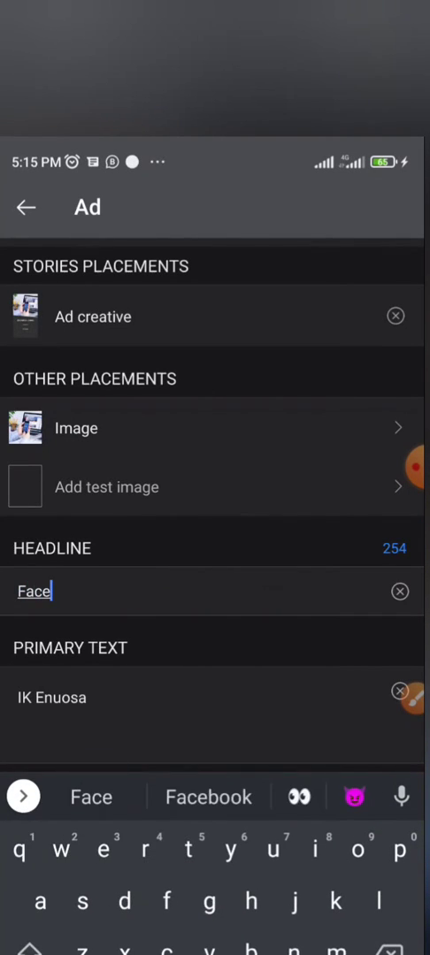
Step: Enter headline 'Facebook Ads Mastery Course' and primary text about creating high converting Facebook Ads
{"action": "type", "text": "Facebook Ads Mastery Course"}
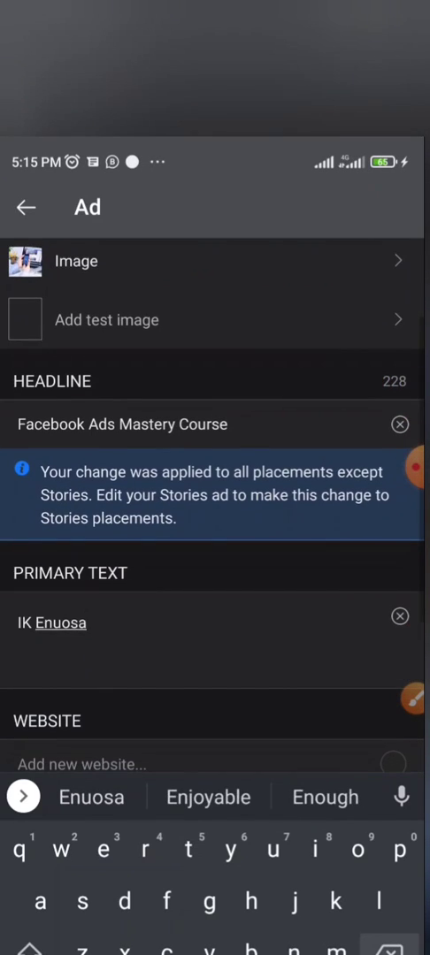
{"action": "type", "text": "Wantbt"}
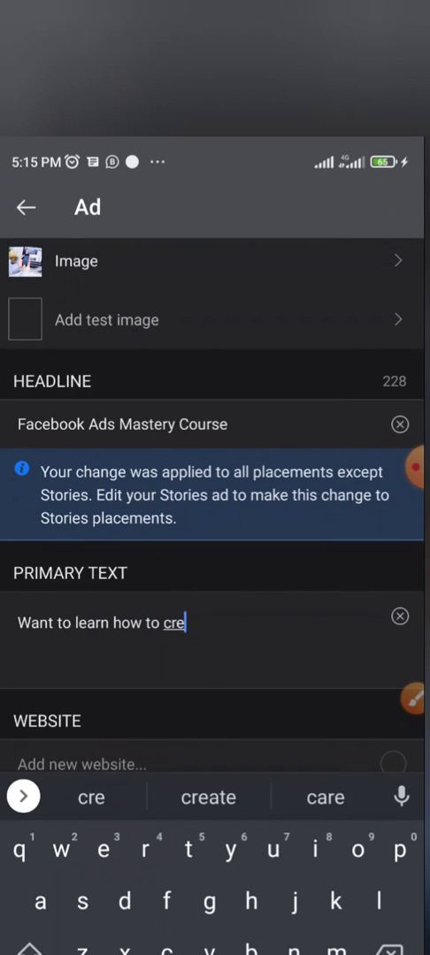
{"action": "left_click", "coordinate": [209, 796]}
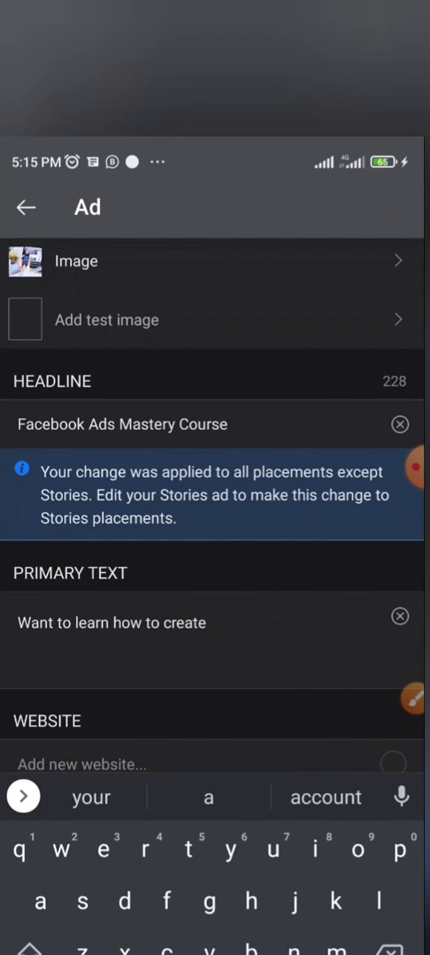
{"action": "type", "text": "high"}
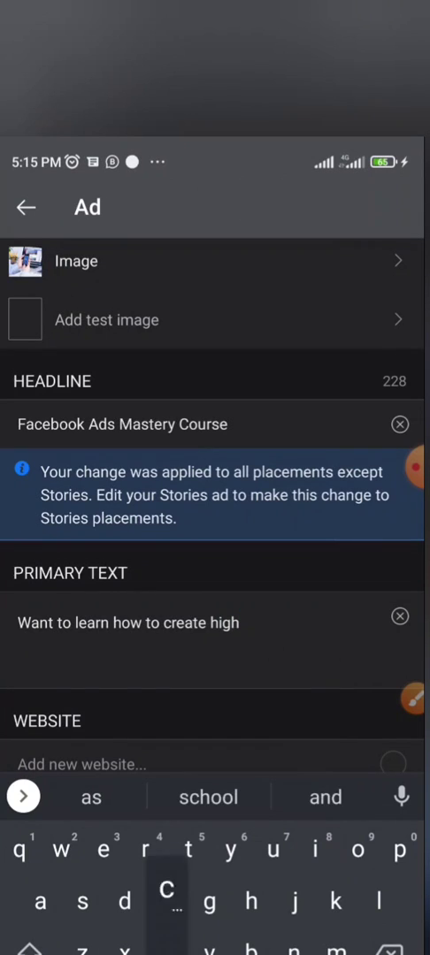
{"action": "type", "text": "converting"}
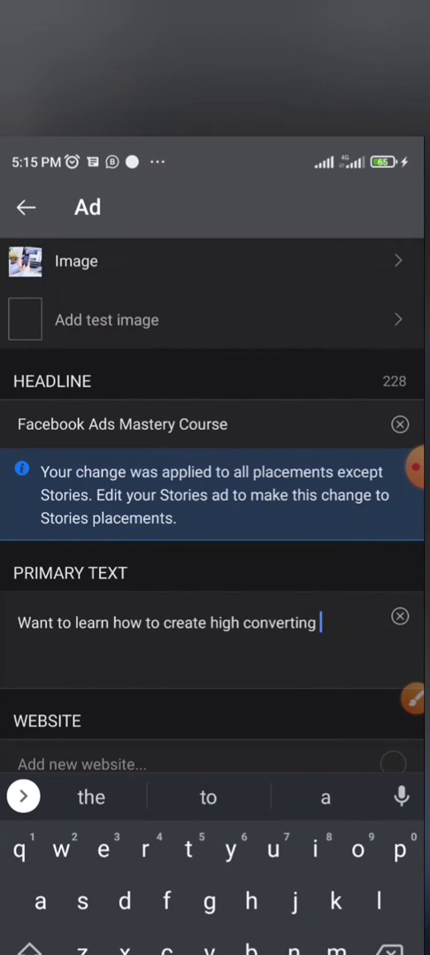
{"action": "type", "text": "Facebook"}
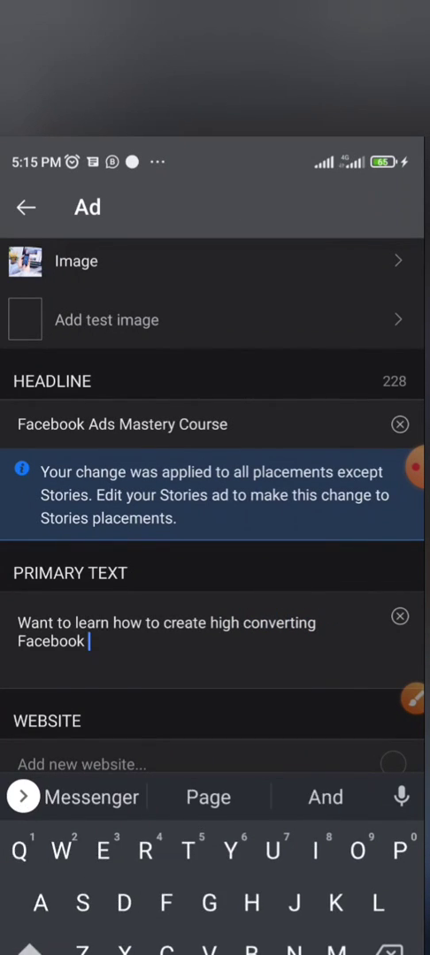
{"action": "type", "text": "Ads for your business?"}
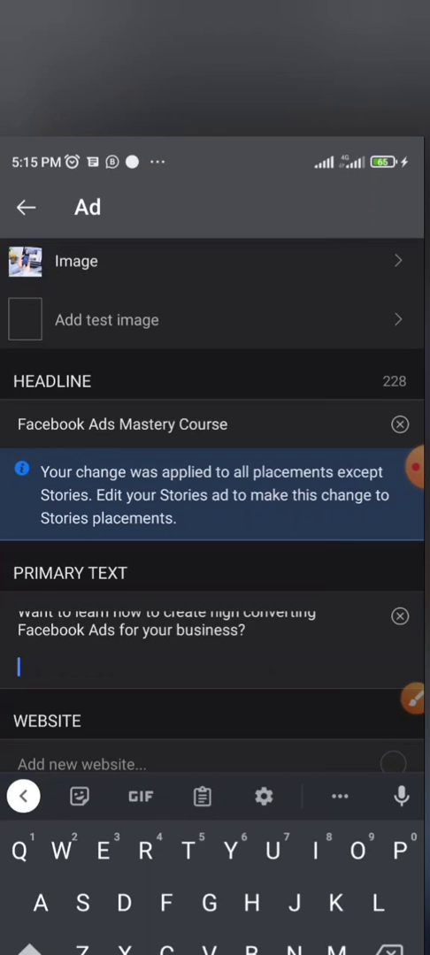
Step: Continue the primary text with a sentence beginning 'This is the id...'
{"action": "type", "text": "This is"}
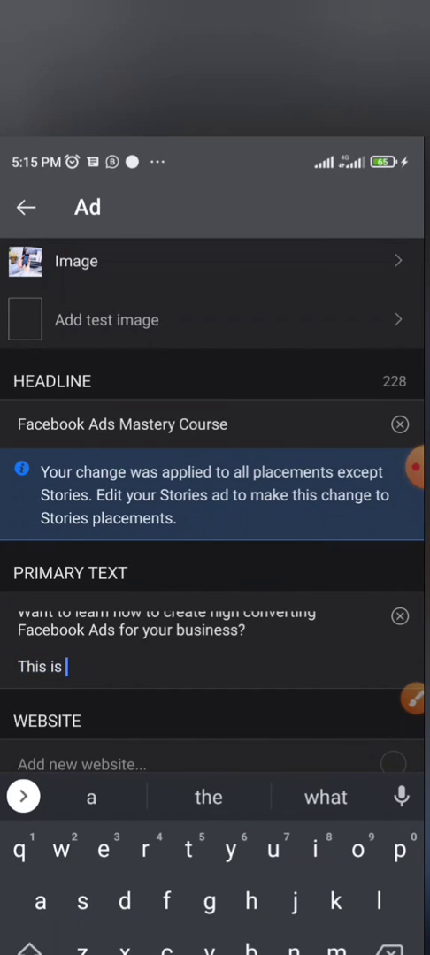
{"action": "type", "text": "the id"}
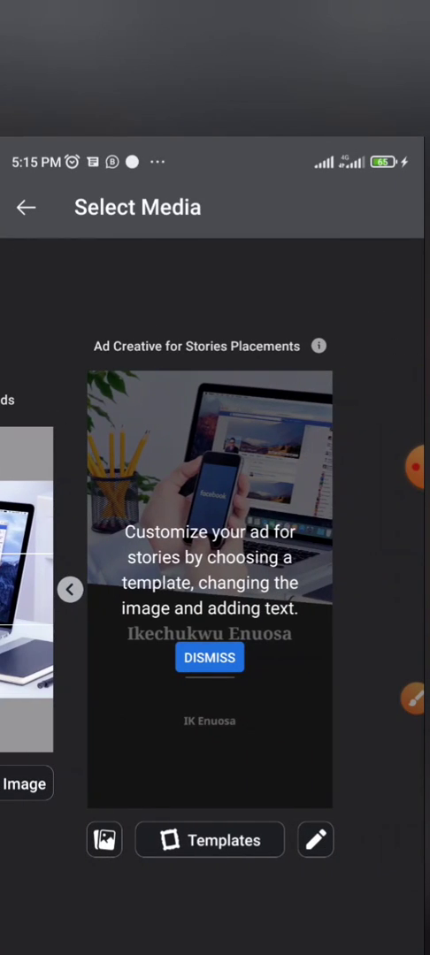
Step: Leave the stories media screen and review the website, Learn More call to action and ad preview
{"action": "left_click", "coordinate": [209, 658]}
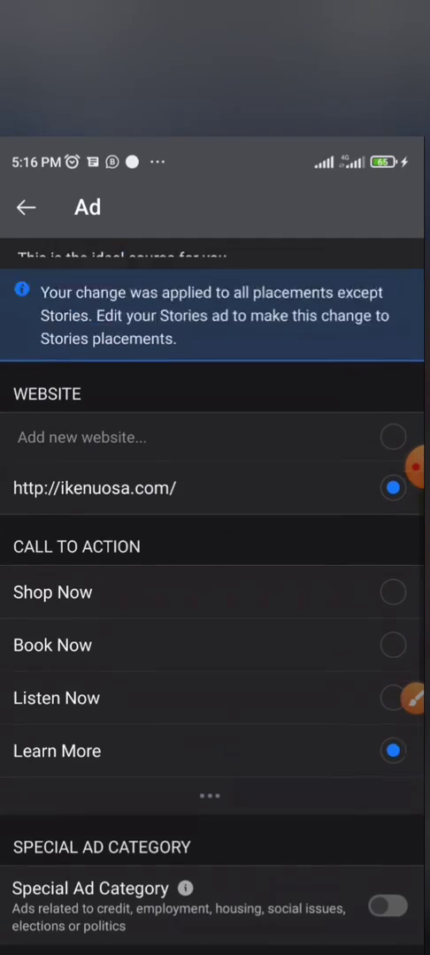
{"action": "scroll", "scroll_direction": "down", "scroll_amount": 3}
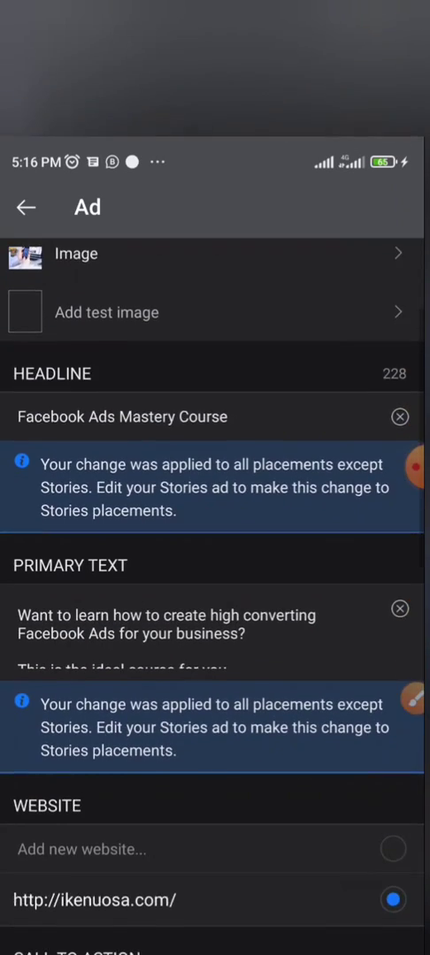
{"action": "scroll", "scroll_direction": "down", "scroll_amount": 3}
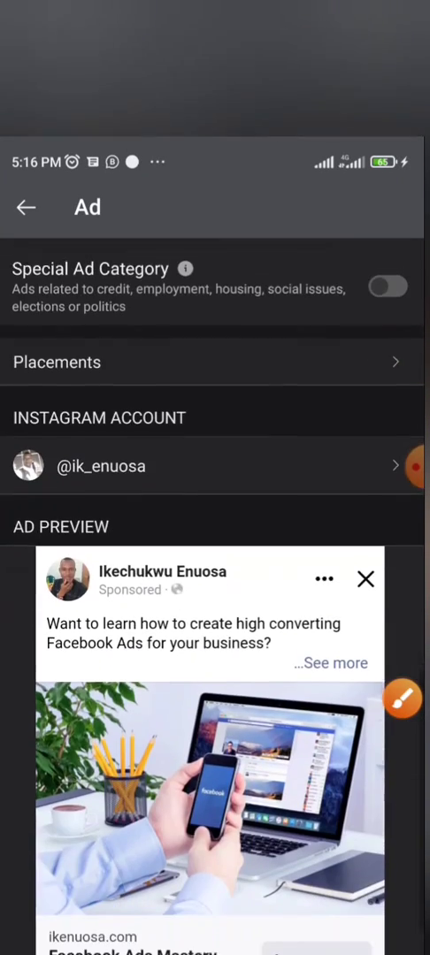
{"action": "scroll", "scroll_direction": "down", "scroll_amount": 3}
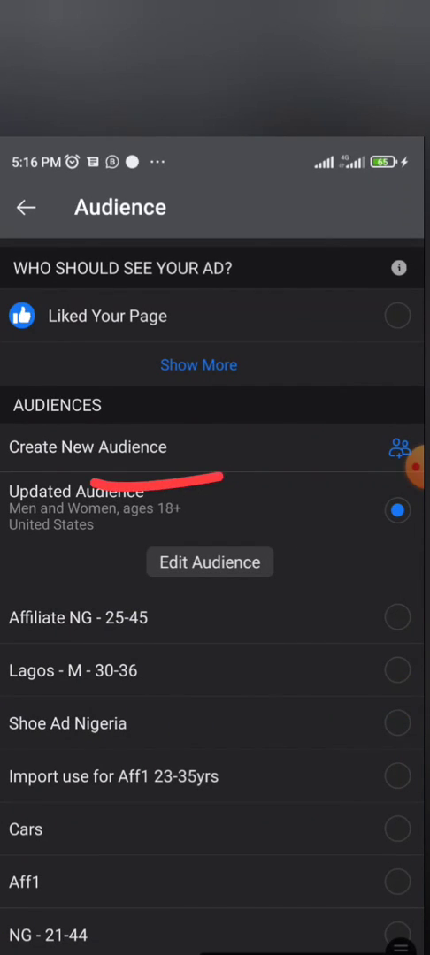
Step: Create a new audience with Nigeria as the only included location
{"action": "left_click", "coordinate": [89, 446]}
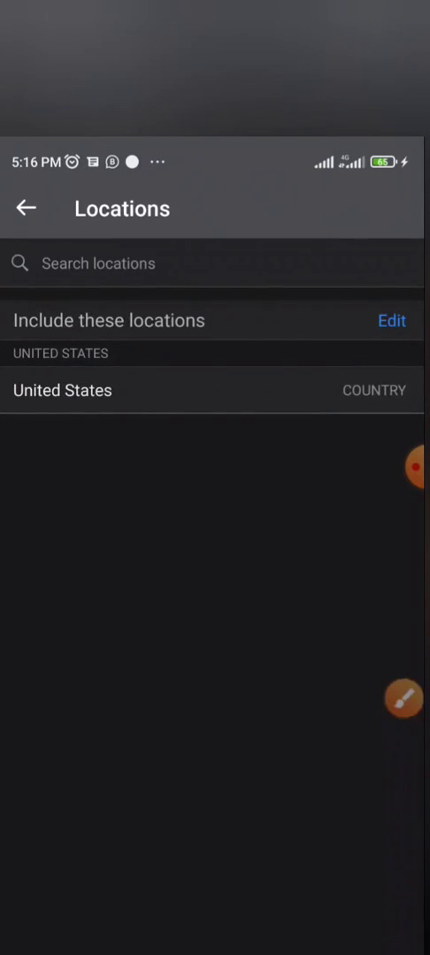
{"action": "type", "text": "Nige"}
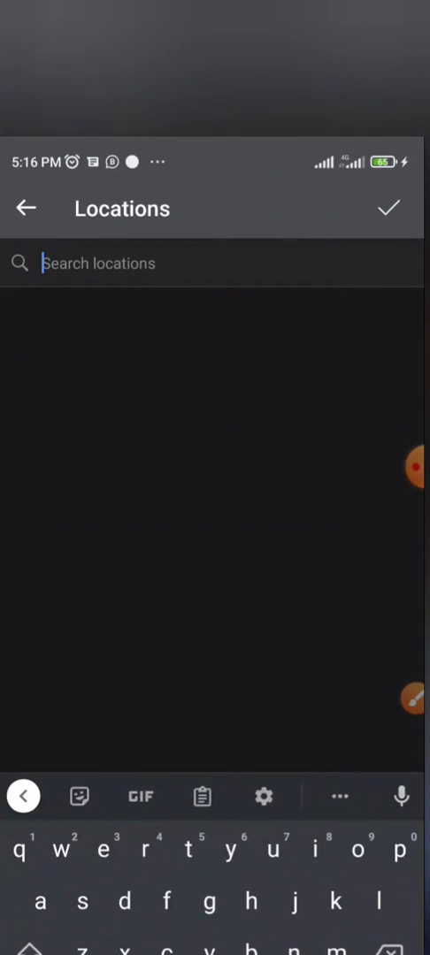
{"action": "left_click", "coordinate": [388, 208]}
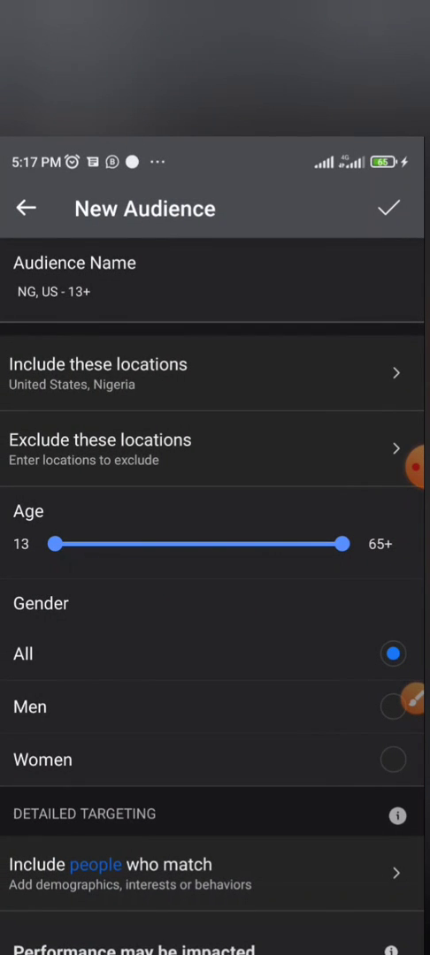
Step: Set the audience age range to 18 to 30 using the slider handles
{"action": "left_click_drag", "start_coordinate": [52, 543], "coordinate": [130, 543]}
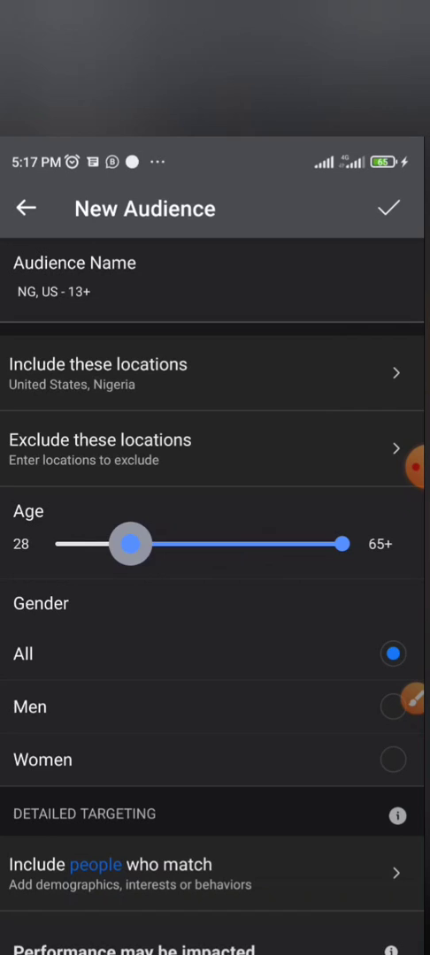
{"action": "left_click_drag", "start_coordinate": [131, 543], "coordinate": [92, 543]}
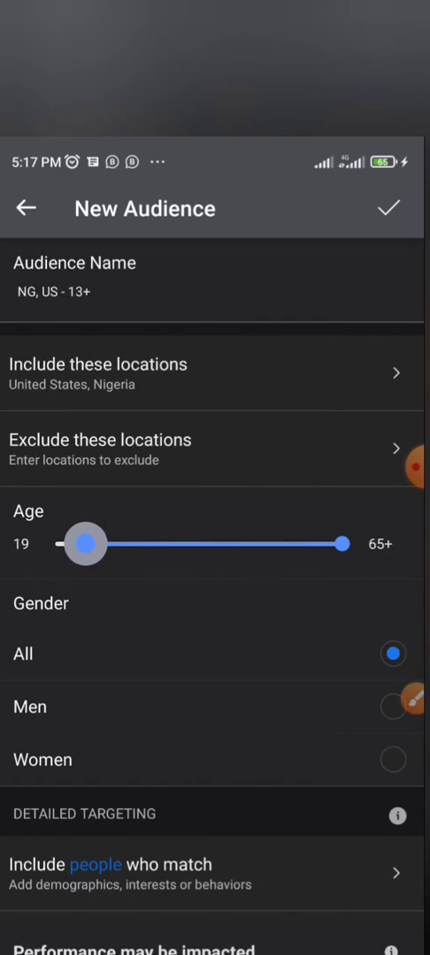
{"action": "left_click_drag", "start_coordinate": [345, 543], "coordinate": [230, 543]}
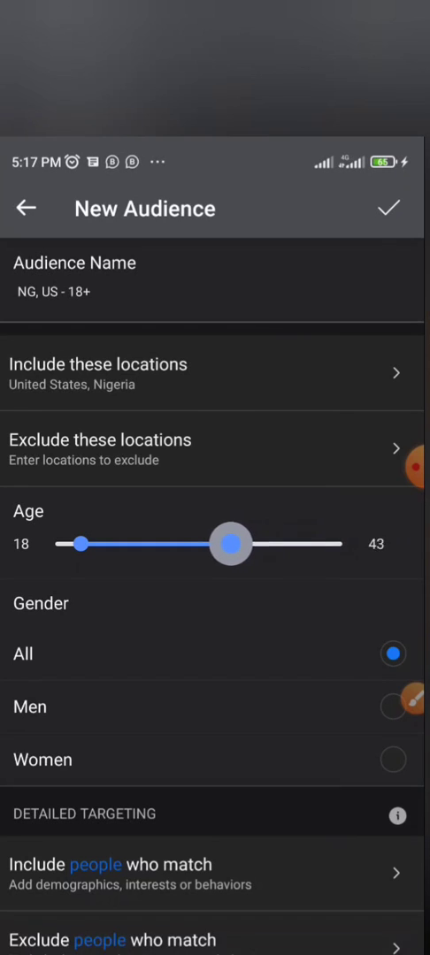
{"action": "left_click_drag", "start_coordinate": [230, 545], "coordinate": [168, 545]}
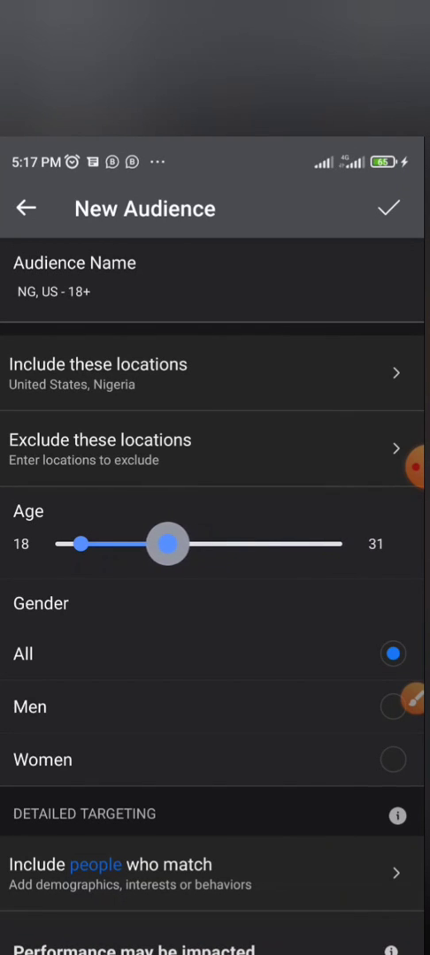
{"action": "left_click_drag", "start_coordinate": [167, 543], "coordinate": [160, 543]}
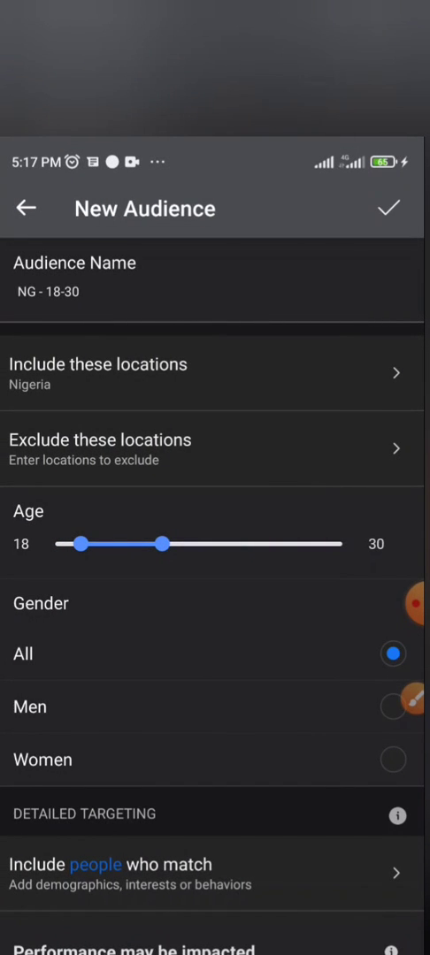
Step: Name the audience 'Nigeria - 18-30 years' and save it as the ad's audience
{"action": "scroll", "scroll_direction": "down", "scroll_amount": 3}
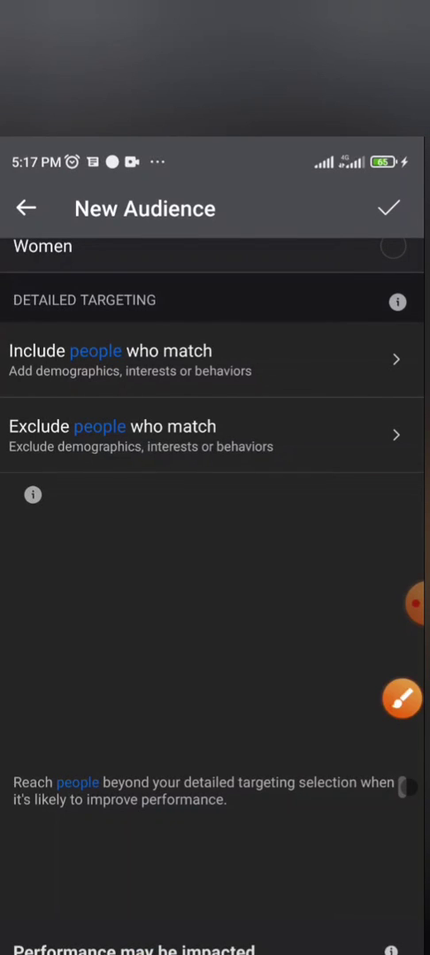
{"action": "scroll", "scroll_direction": "down", "scroll_amount": 3}
{"action": "type", "text": "NG - 18-30"}
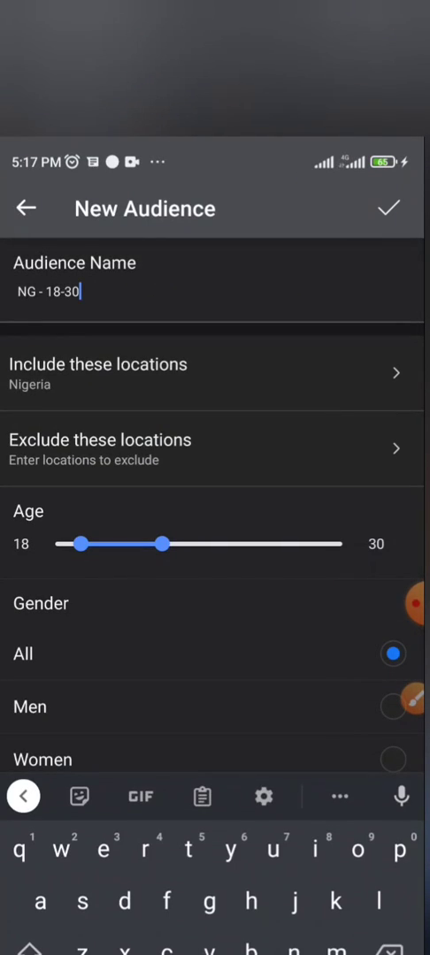
{"action": "type", "text": "Nigeria"}
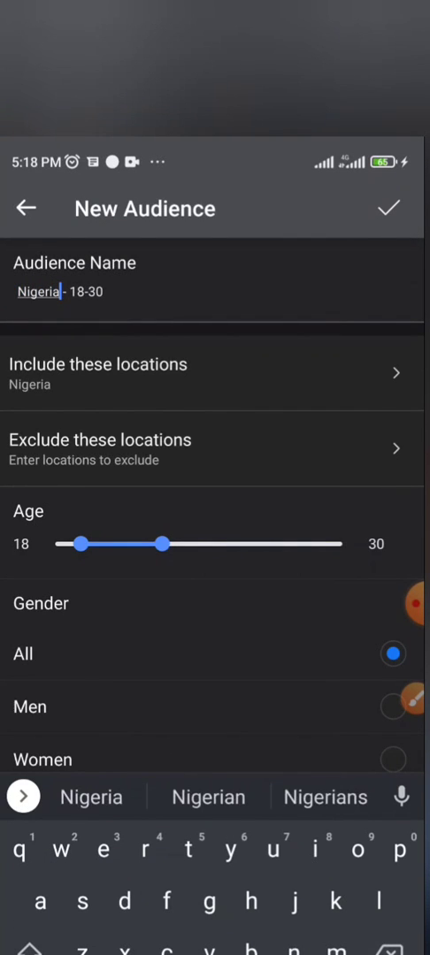
{"action": "type", "text": "years"}
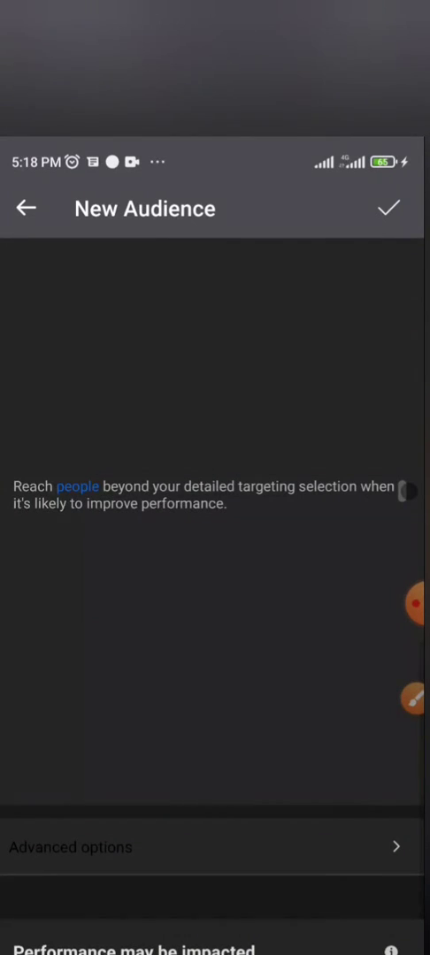
{"action": "left_click", "coordinate": [25, 209]}
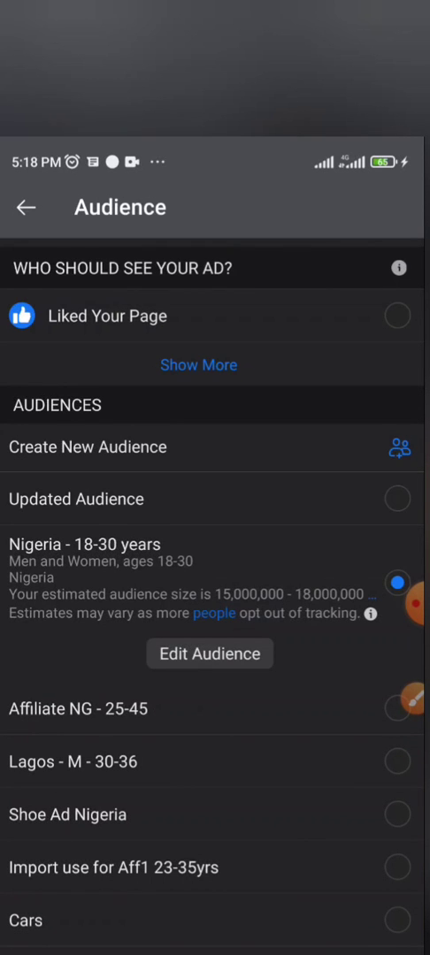
Step: Scroll through the Audience list on the way to Budget and Schedule
{"action": "scroll", "scroll_direction": "down", "scroll_amount": 3}
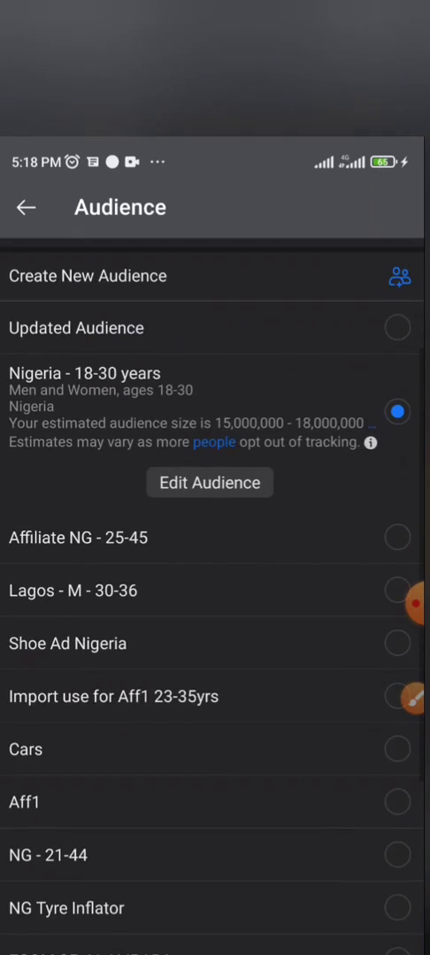
{"action": "scroll", "scroll_direction": "down", "scroll_amount": 3}
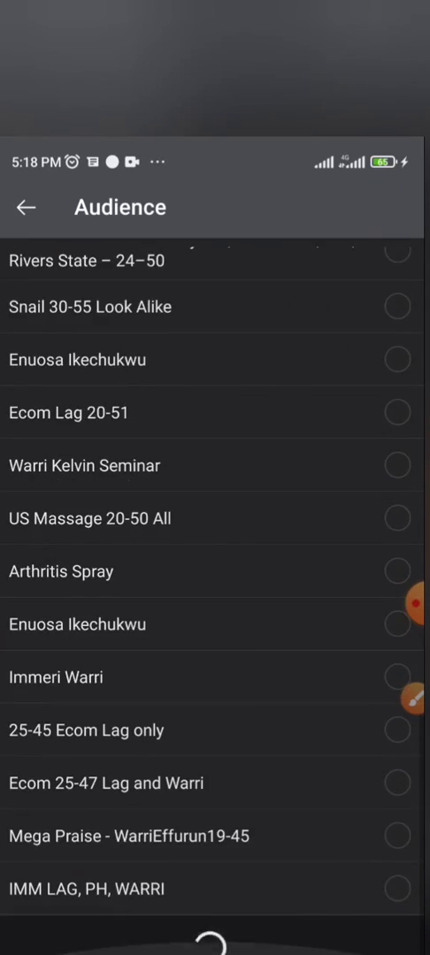
{"action": "scroll", "scroll_direction": "down", "scroll_amount": 3}
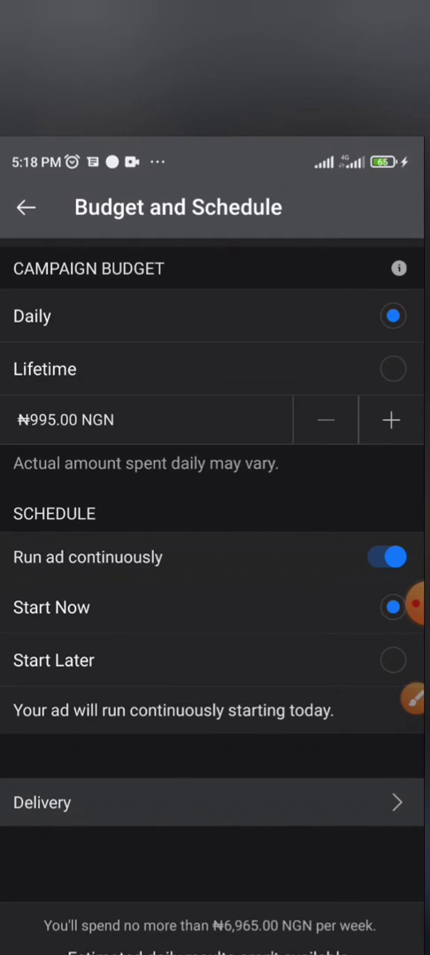
Step: Set the daily budget to ₦1000.00 NGN
{"action": "left_click", "coordinate": [141, 419]}
{"action": "type", "text": "₦1"}
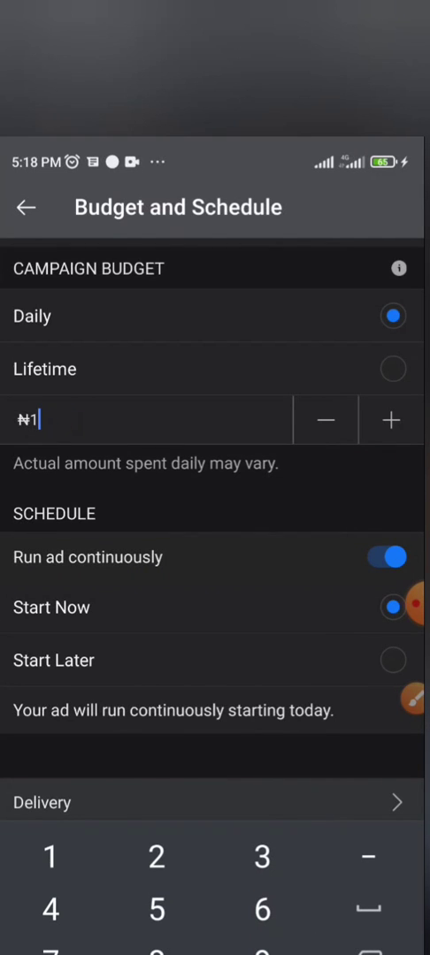
{"action": "type", "text": "000"}
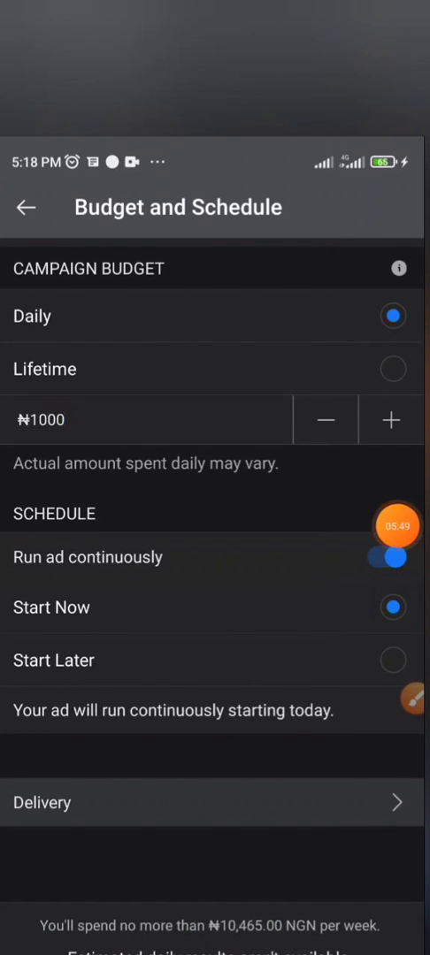
{"action": "scroll", "scroll_direction": "down", "scroll_amount": 3}
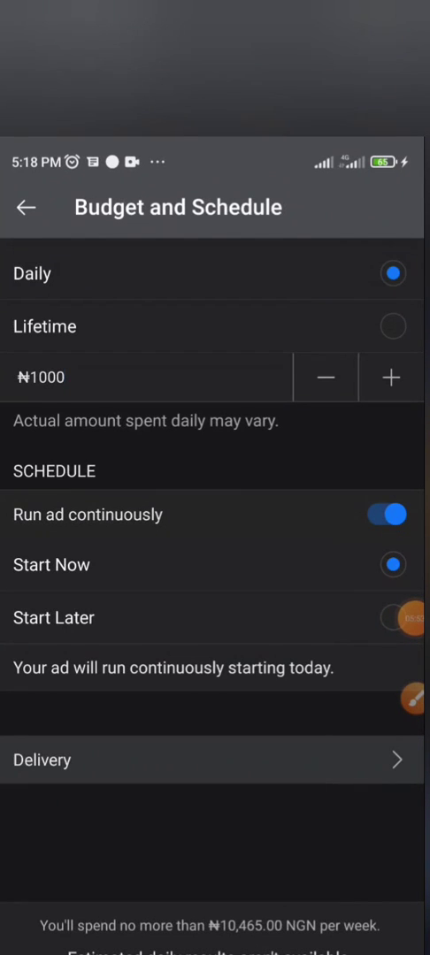
Step: Keep Run ad continuously on, check Delivery settings, and continue toward Review Order
{"action": "left_click", "coordinate": [385, 513]}
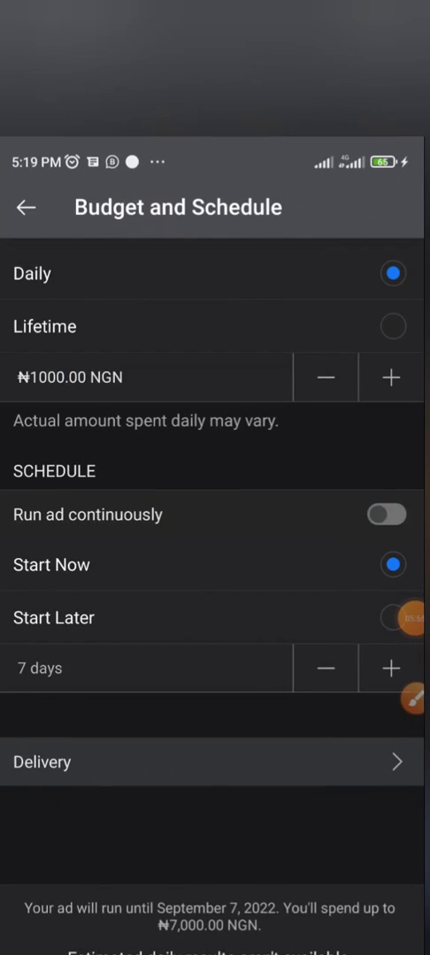
{"action": "left_click", "coordinate": [382, 513]}
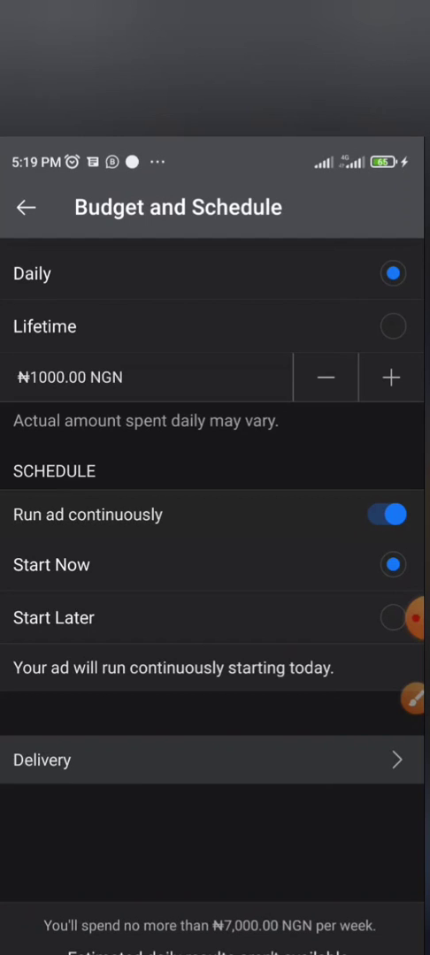
{"action": "left_click", "coordinate": [212, 760]}
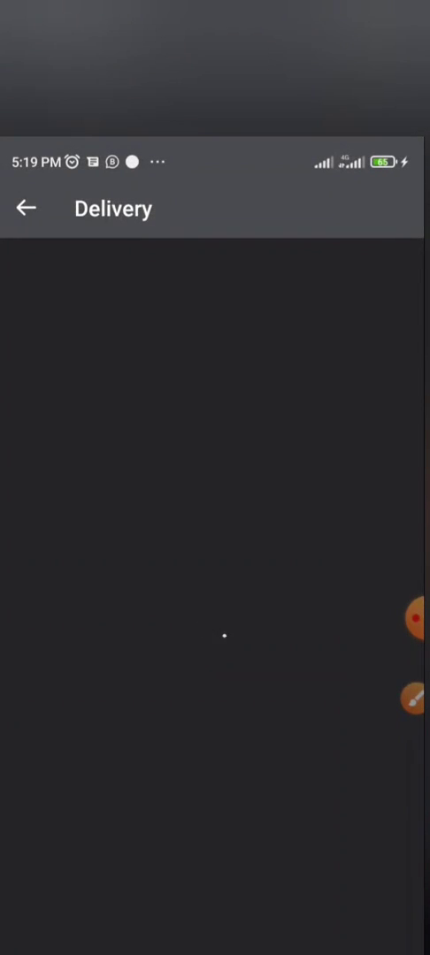
{"action": "left_click", "coordinate": [25, 209]}
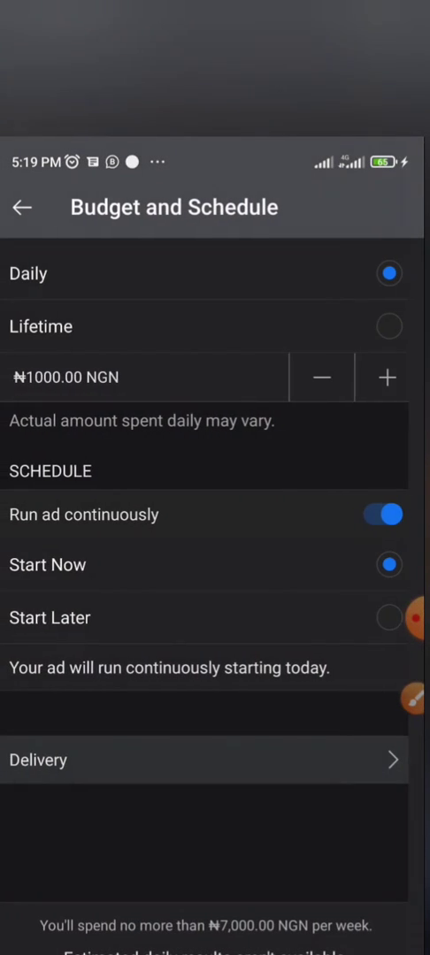
{"action": "scroll", "scroll_direction": "down", "scroll_amount": 3}
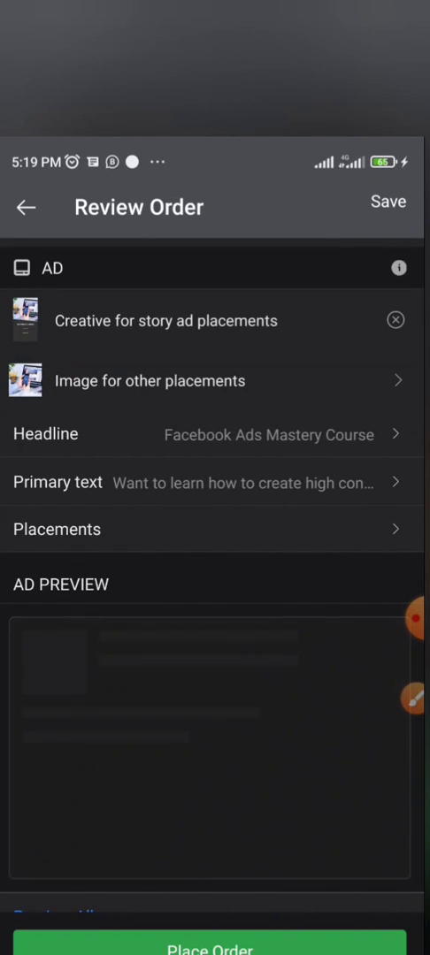
{"action": "scroll", "scroll_direction": "down", "scroll_amount": 3}
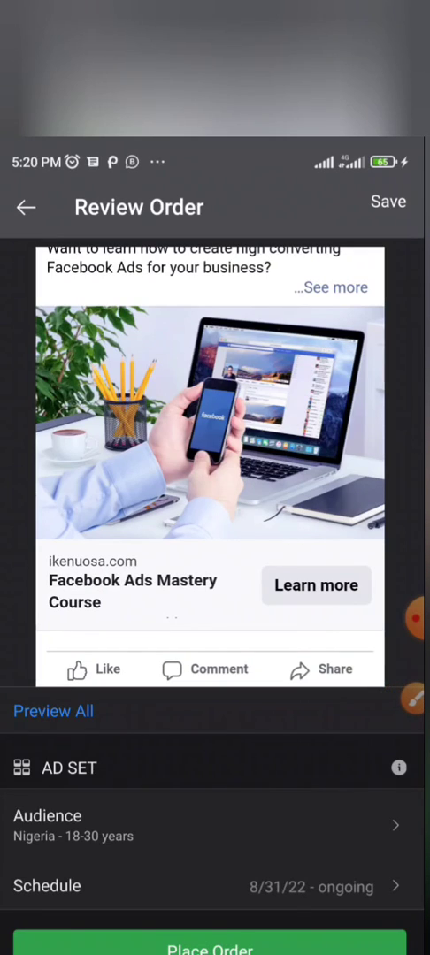
{"action": "scroll", "scroll_direction": "down", "scroll_amount": 3}
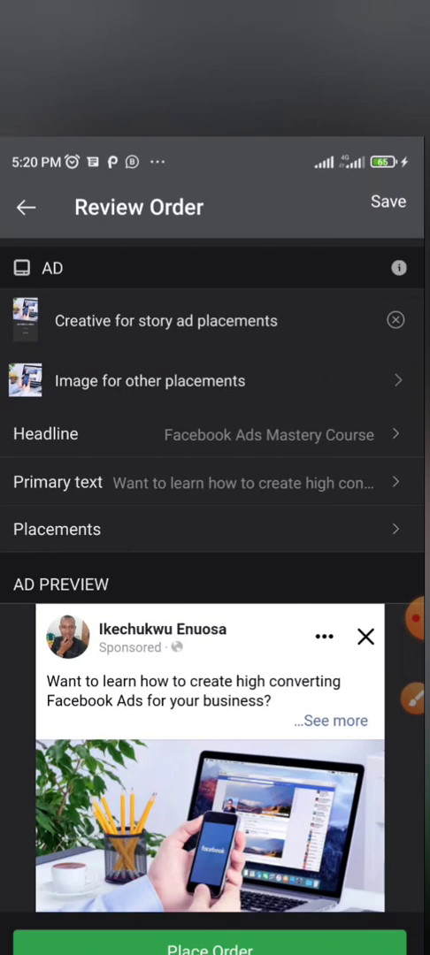
{"action": "scroll", "scroll_direction": "down", "scroll_amount": 3}
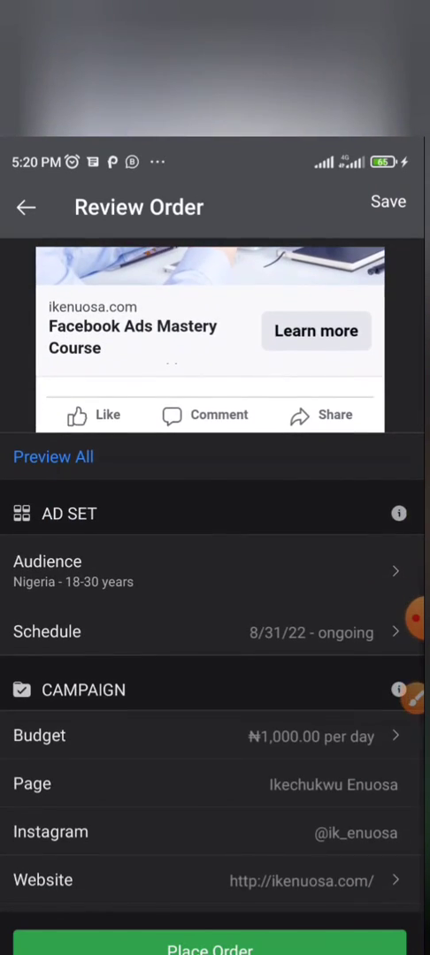